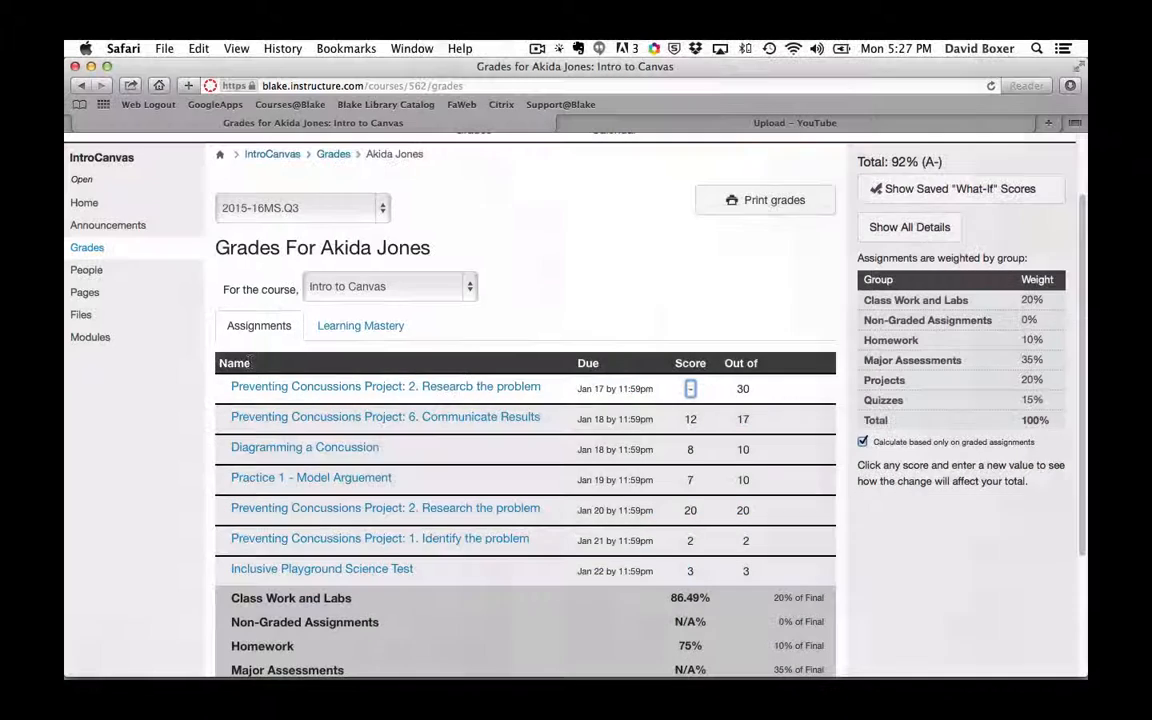
scroll("down", 3)
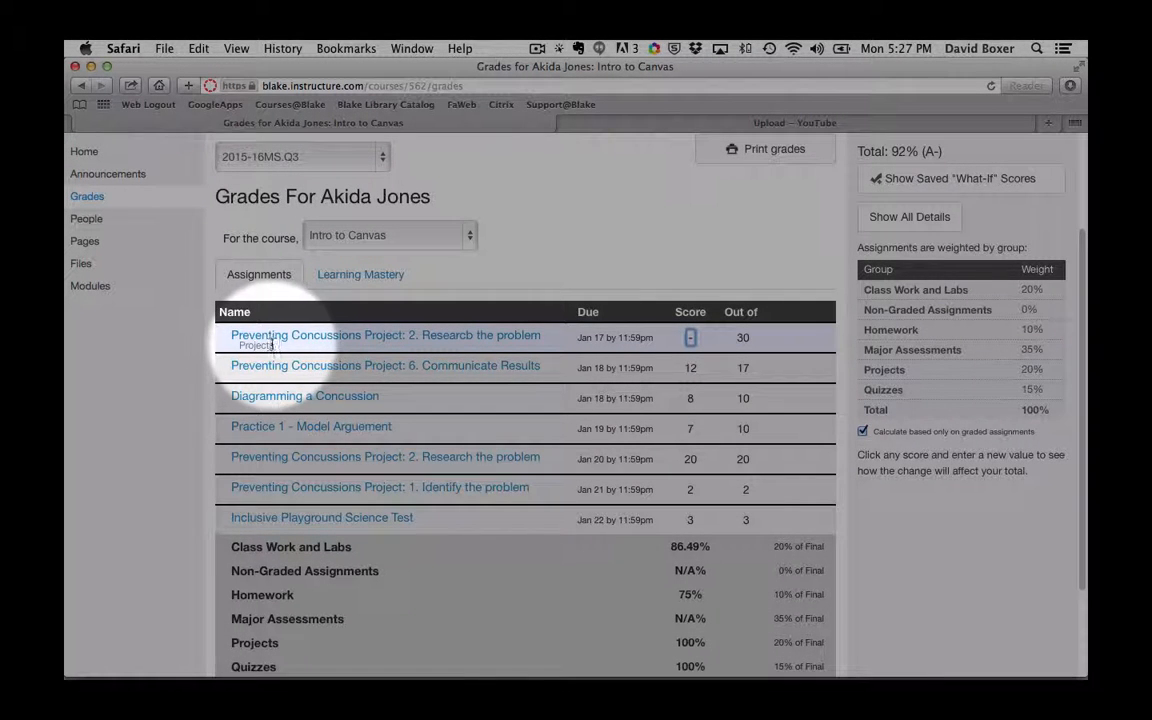
mouse_move(262, 398)
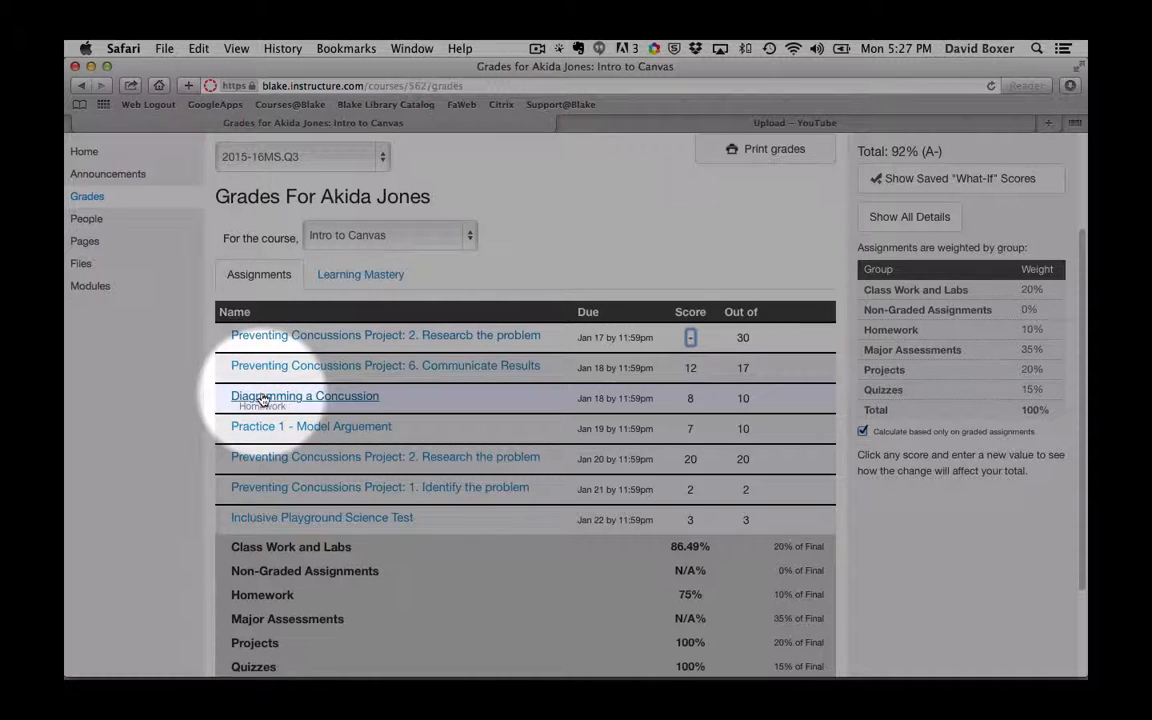
mouse_move(268, 458)
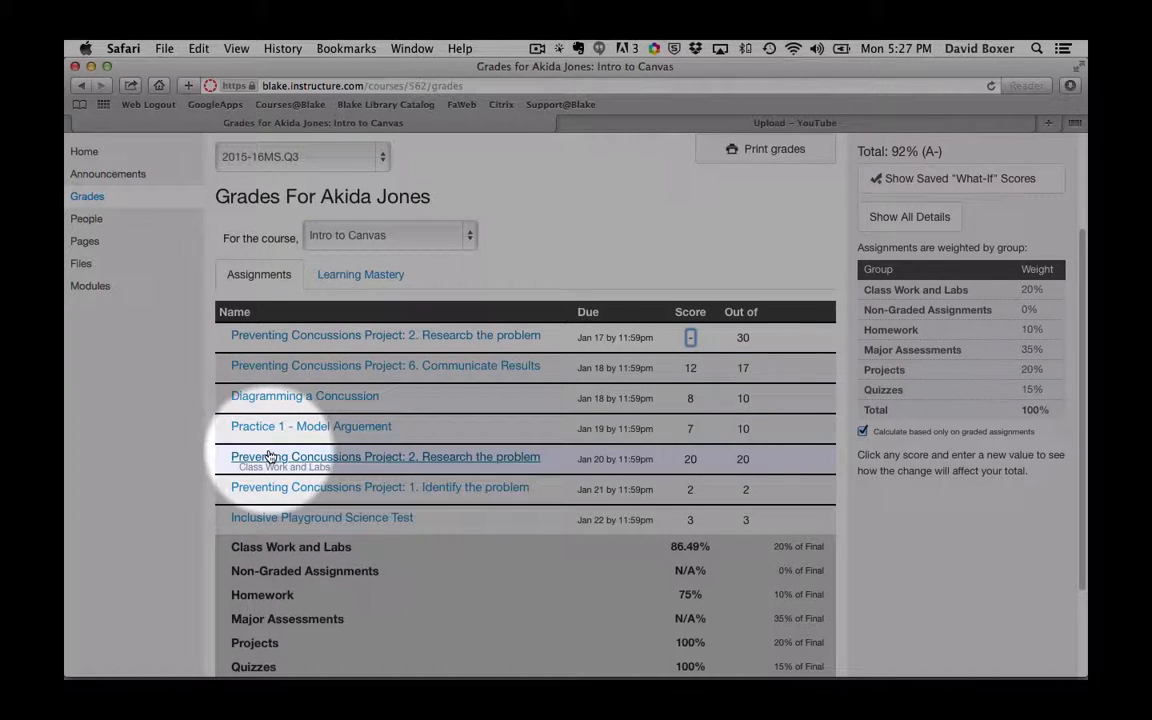
mouse_move(276, 528)
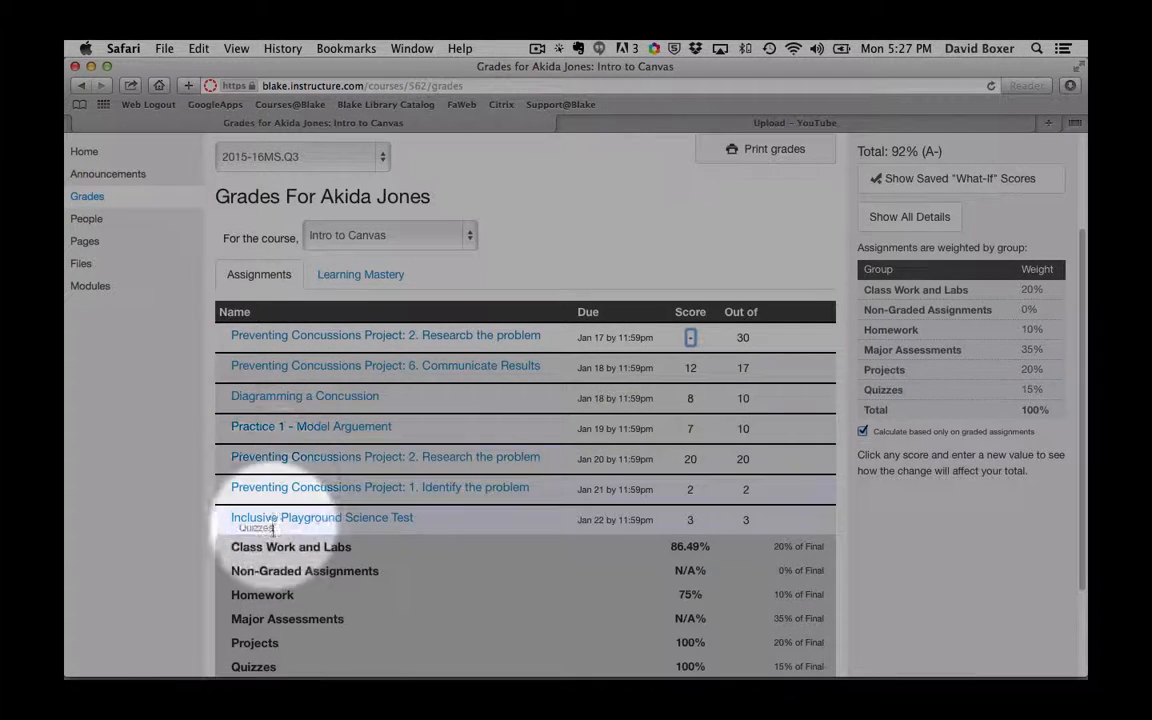
mouse_move(356, 344)
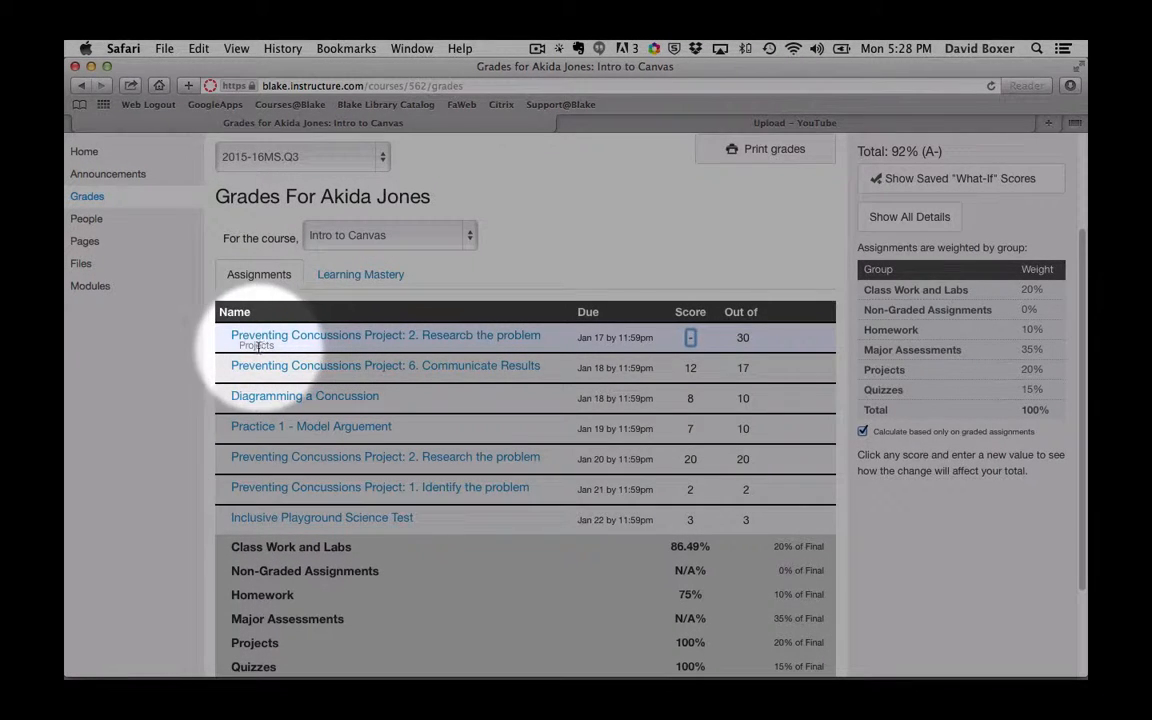
scroll("down", 3)
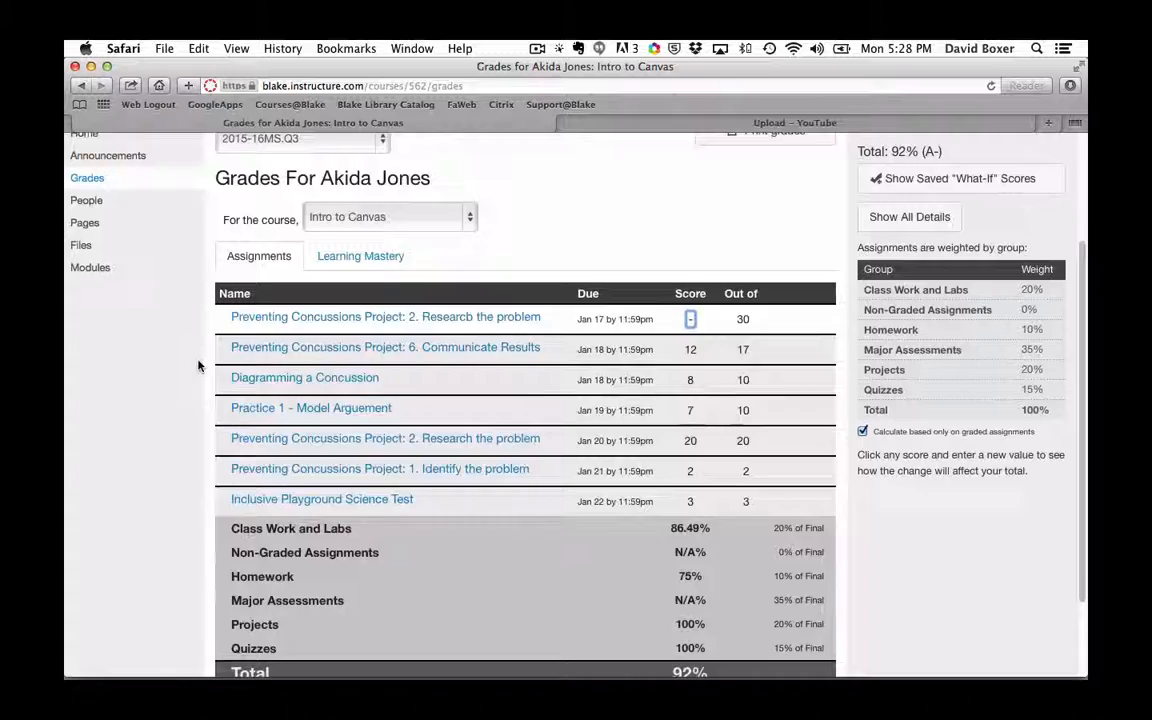
scroll("down", 3)
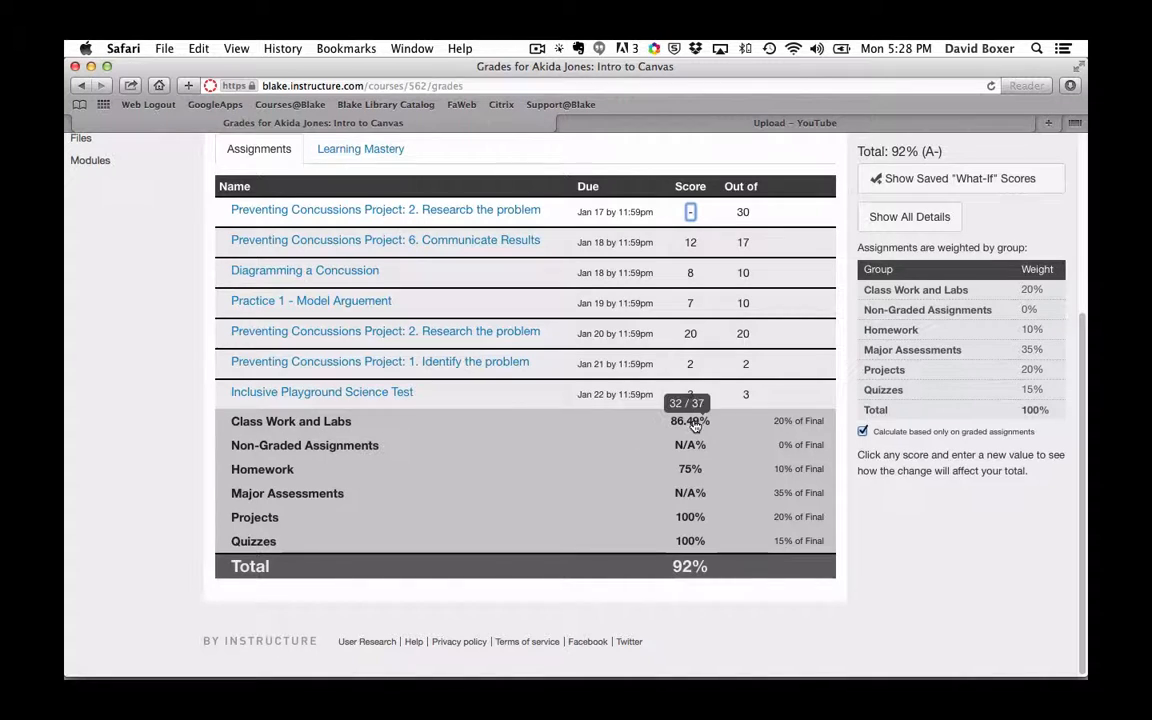
mouse_move(688, 540)
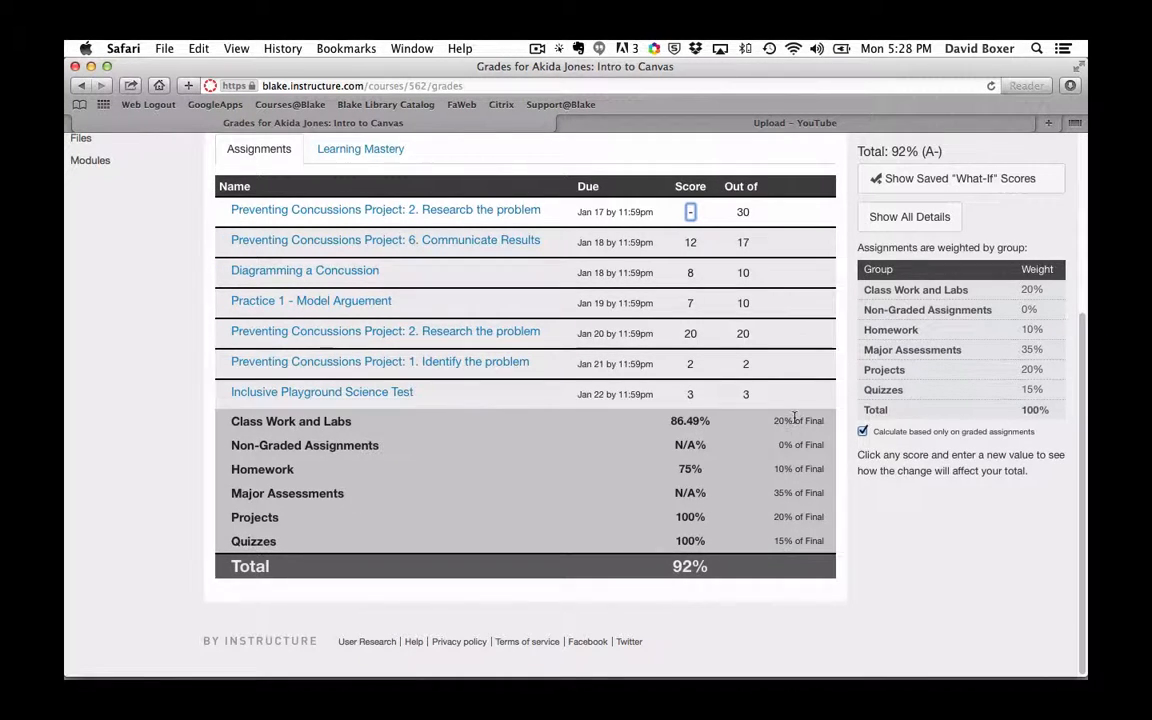
mouse_move(792, 540)
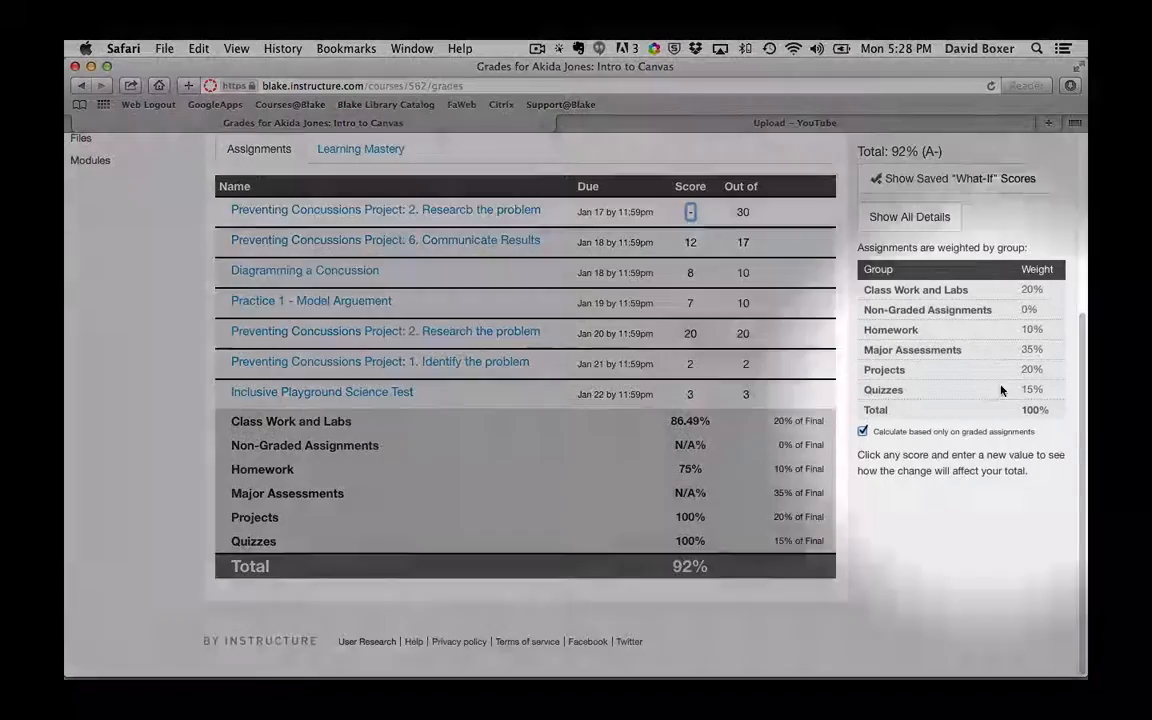
scroll("up", 3)
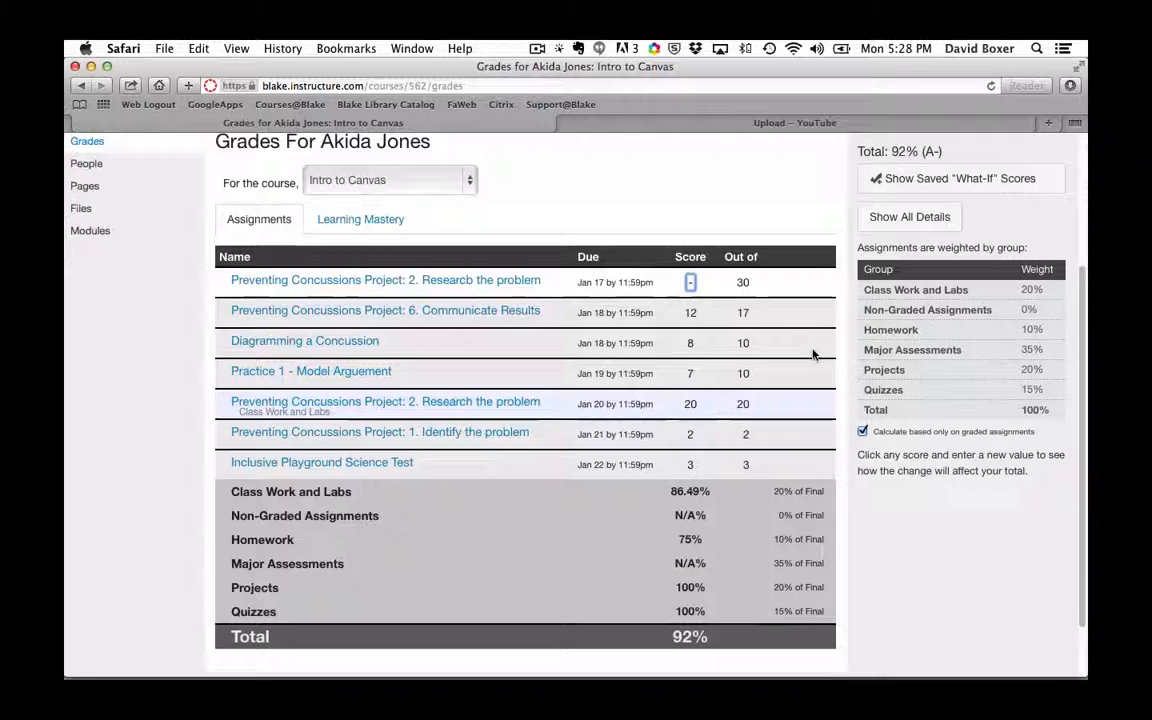
scroll("up", 3)
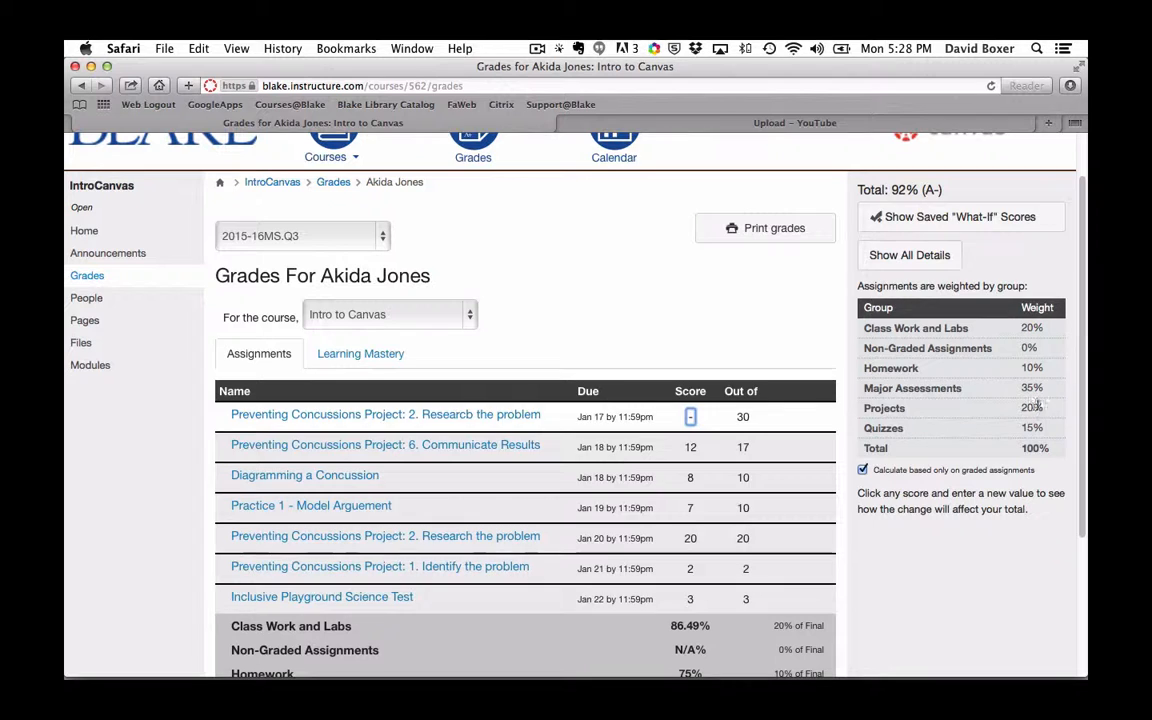
mouse_move(1048, 414)
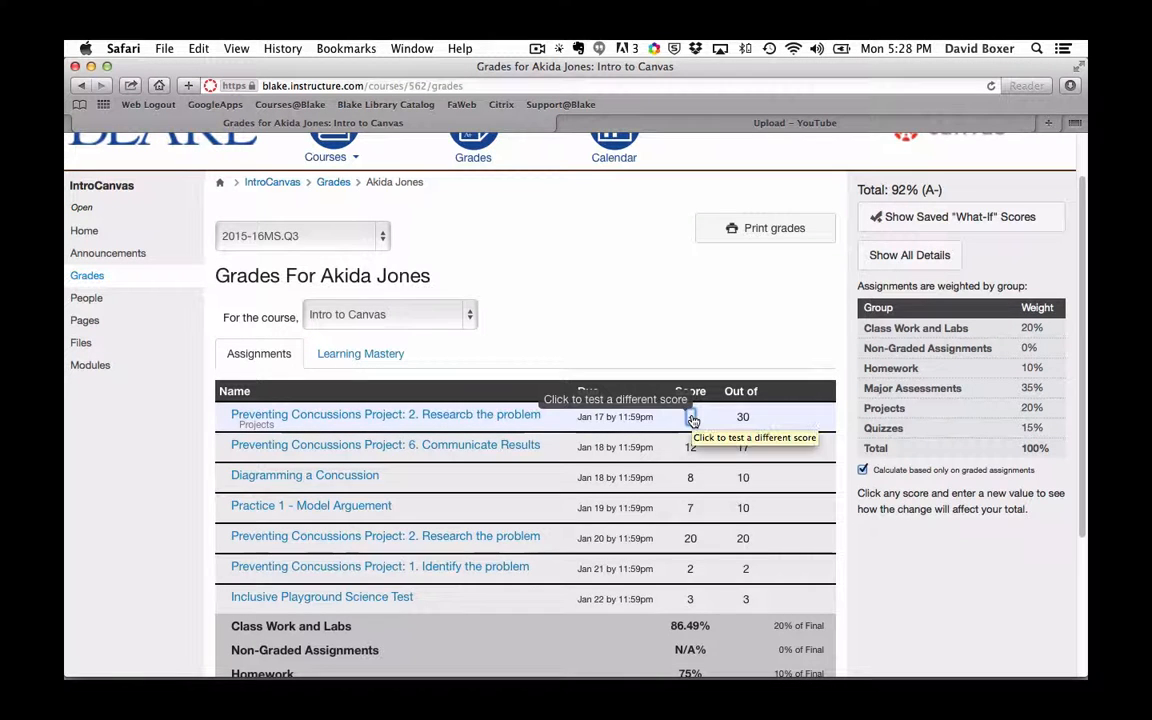
left_click(690, 418)
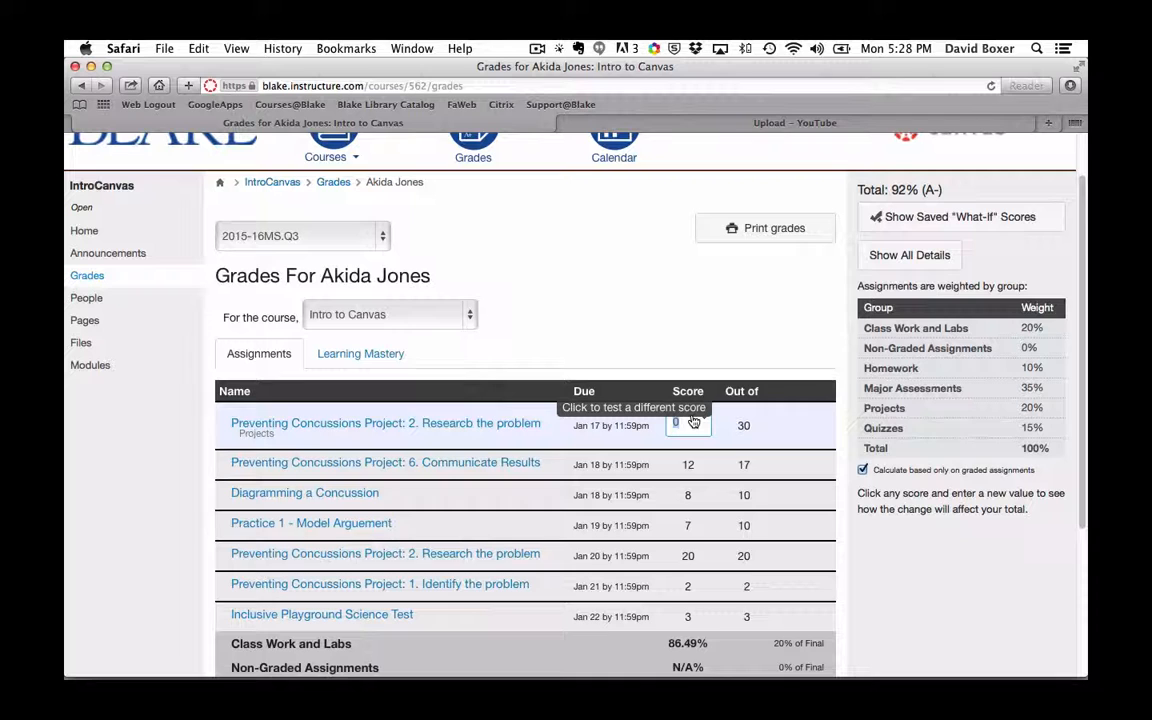
type("28.")
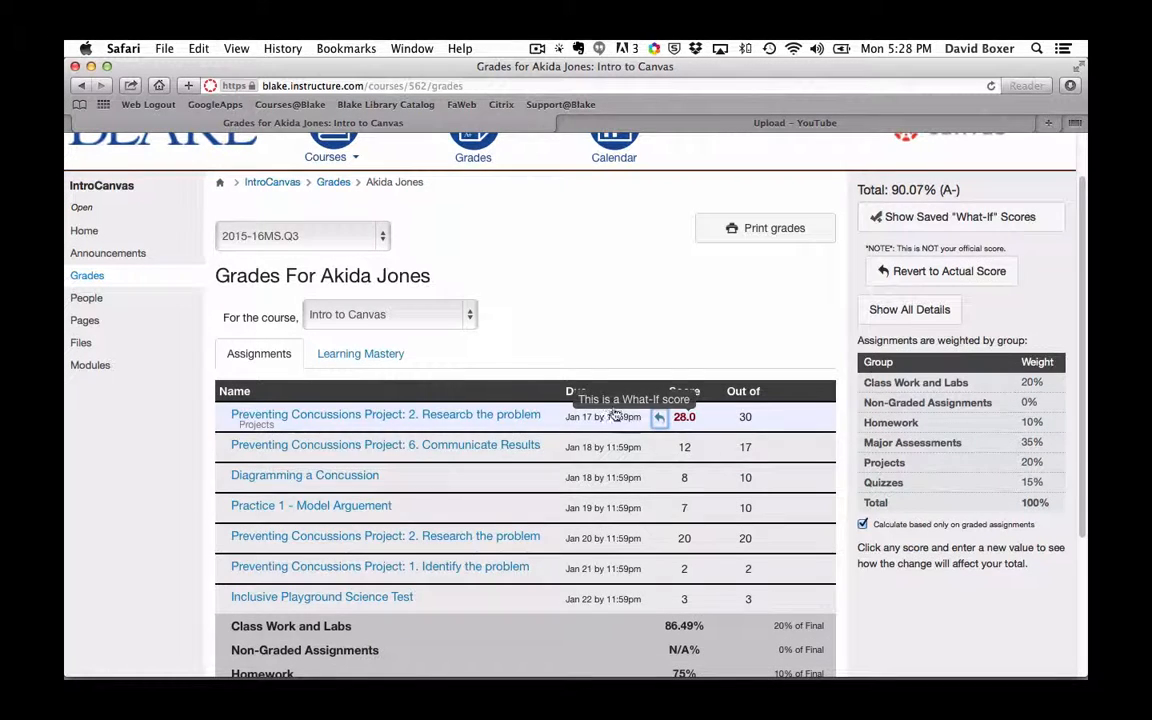
scroll("down", 3)
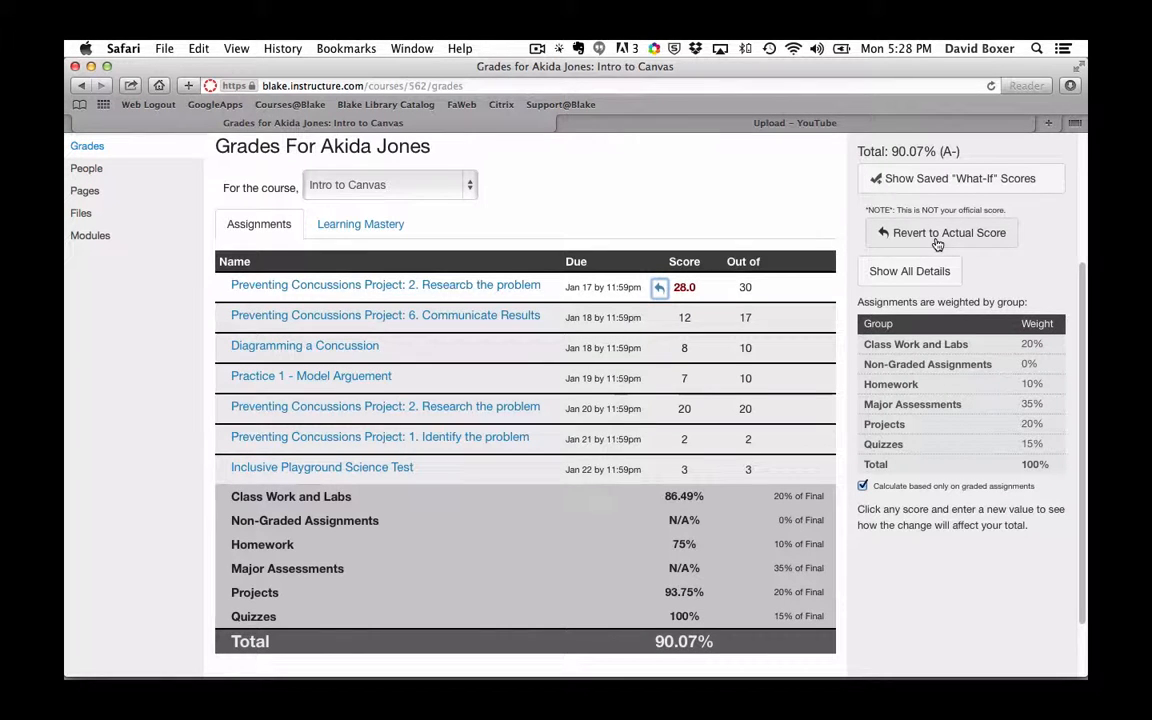
left_click(940, 232)
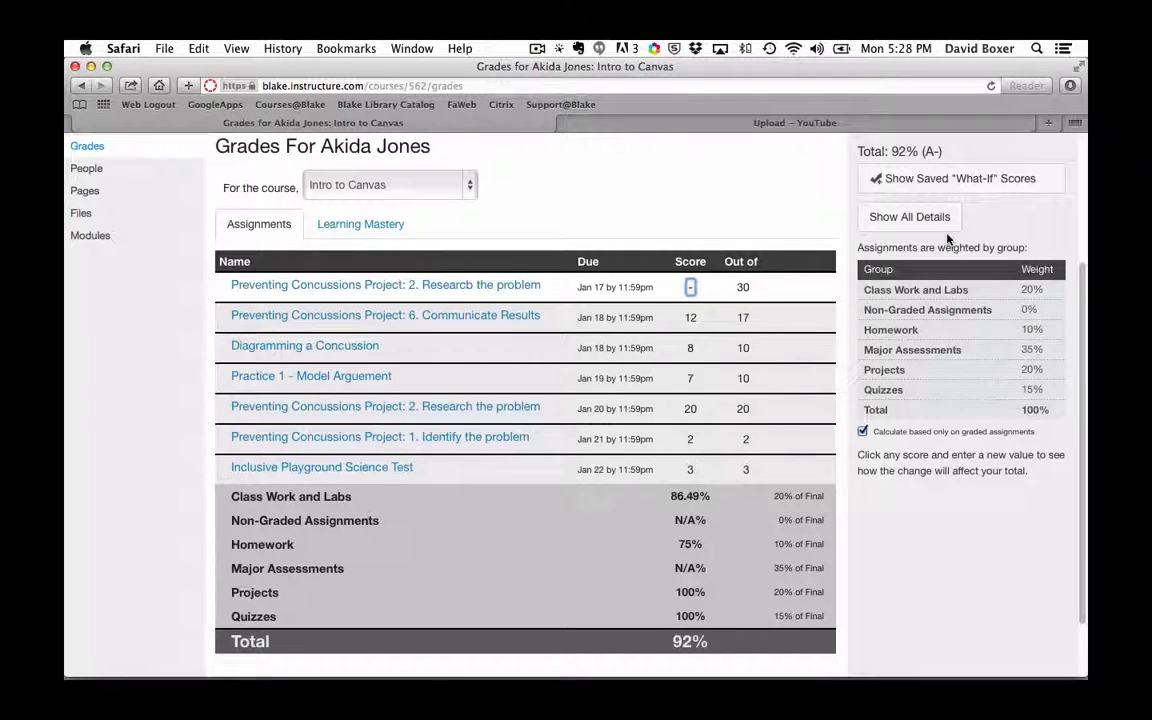
scroll("up", 3)
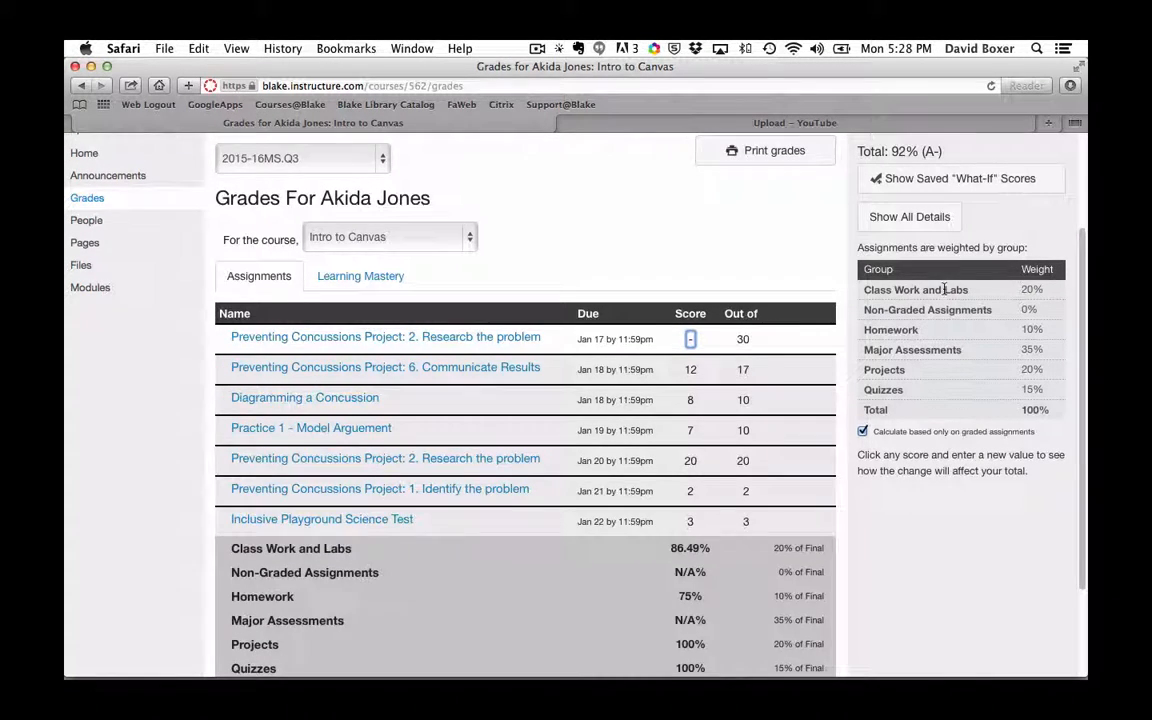
scroll("down", 3)
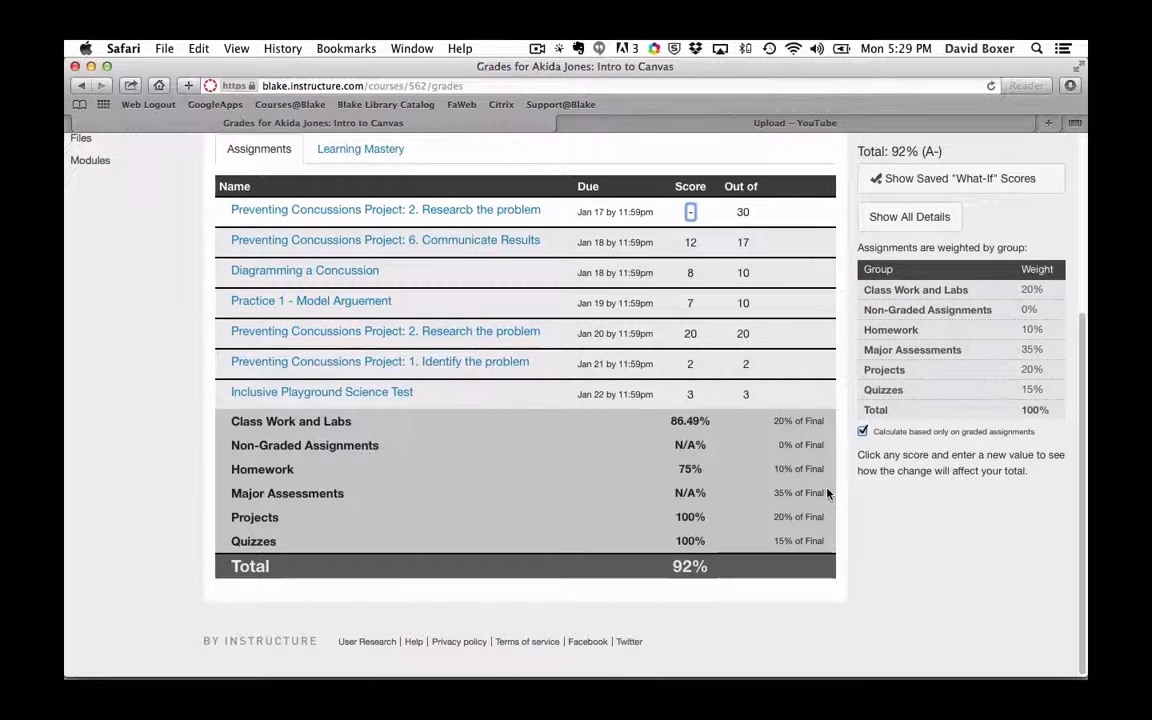
scroll("up", 3)
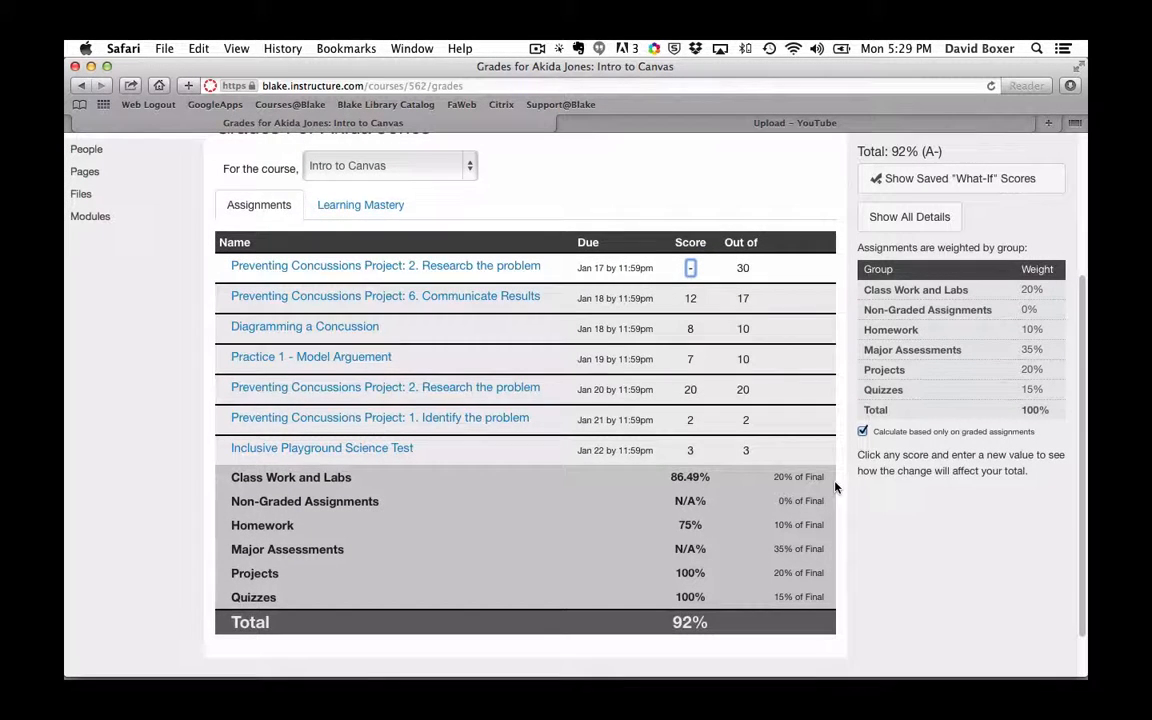